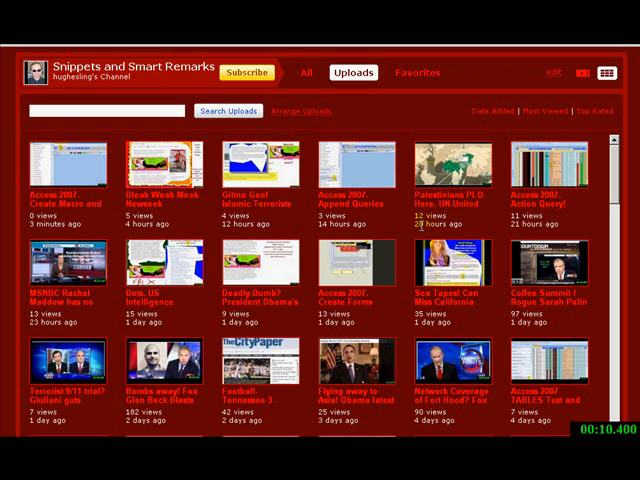
{"action": "mouse_move", "coordinate": [404, 238]}
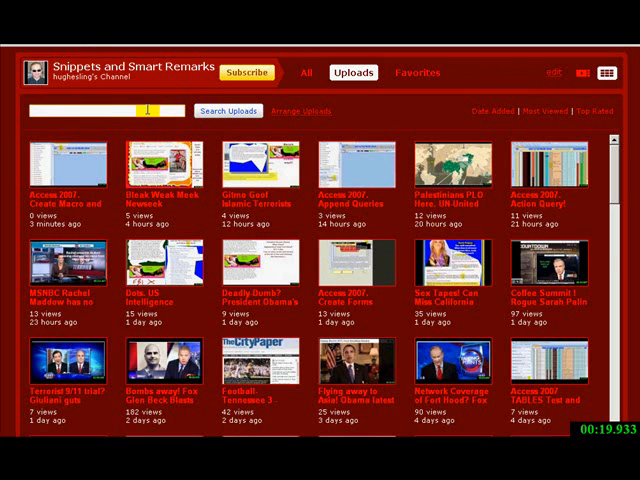
Search the channel's uploads for 'Access 2007' and list the matching videos.
{"action": "type", "text": "Access 2007"}
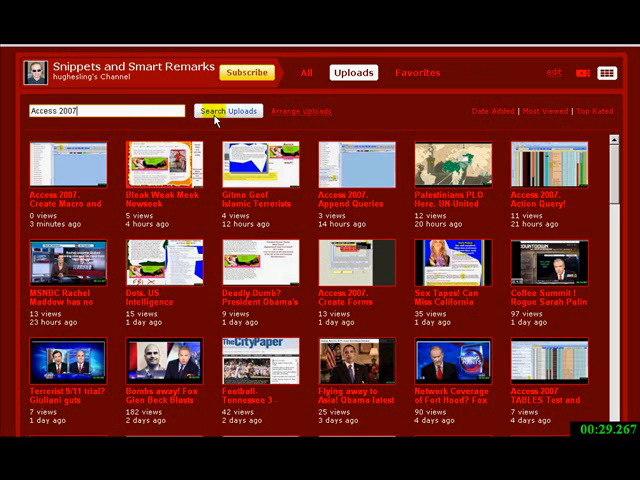
{"action": "left_click", "coordinate": [210, 112]}
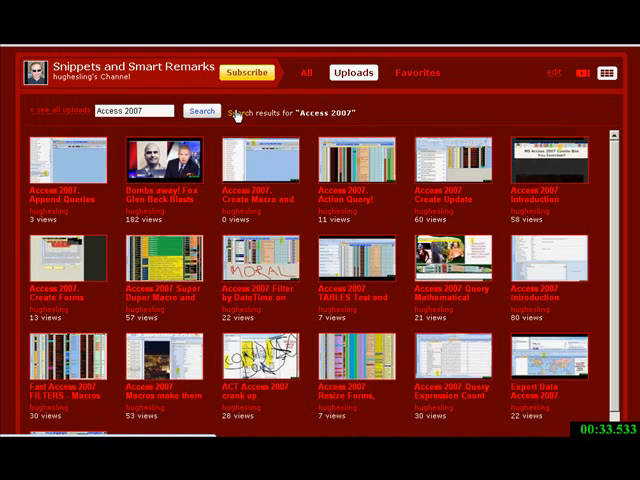
{"action": "mouse_move", "coordinate": [172, 162]}
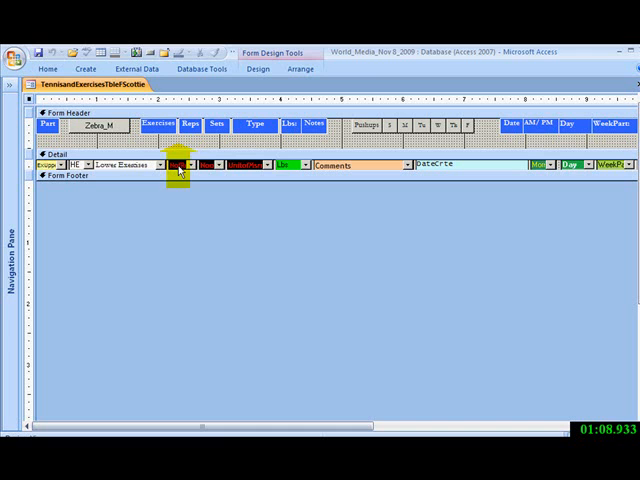
Bring up the shortcut menu for the form's combo box in Design view.
{"action": "right_click", "coordinate": [180, 164]}
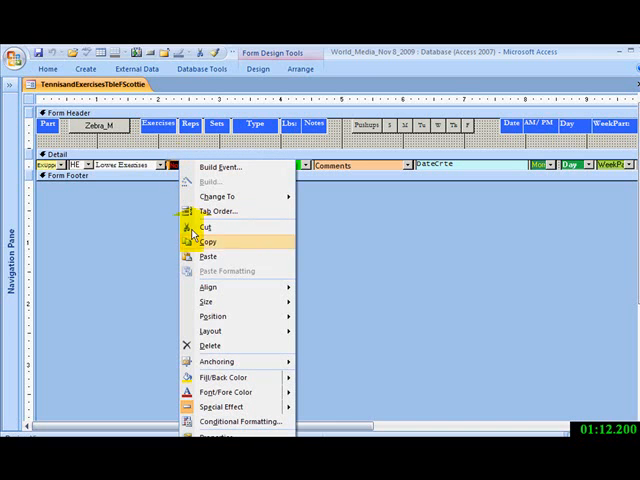